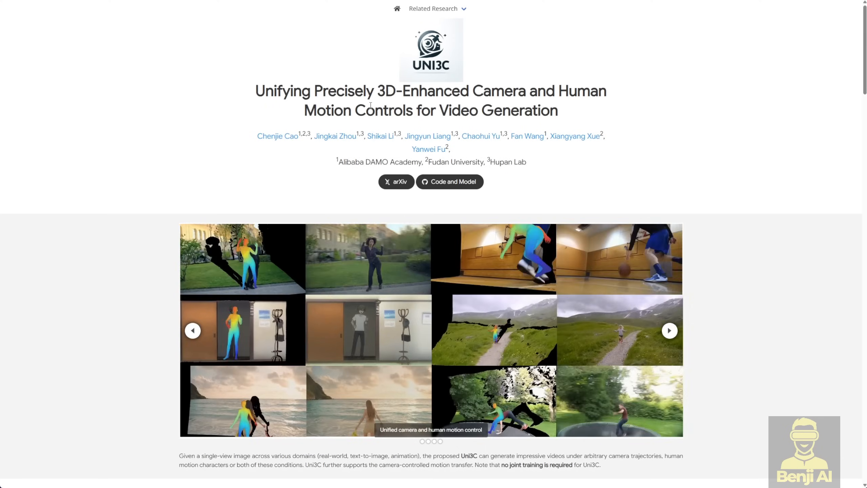
Step: Locate the wan folder among the local controlnet models, then return to the browser
scroll("down", 3)
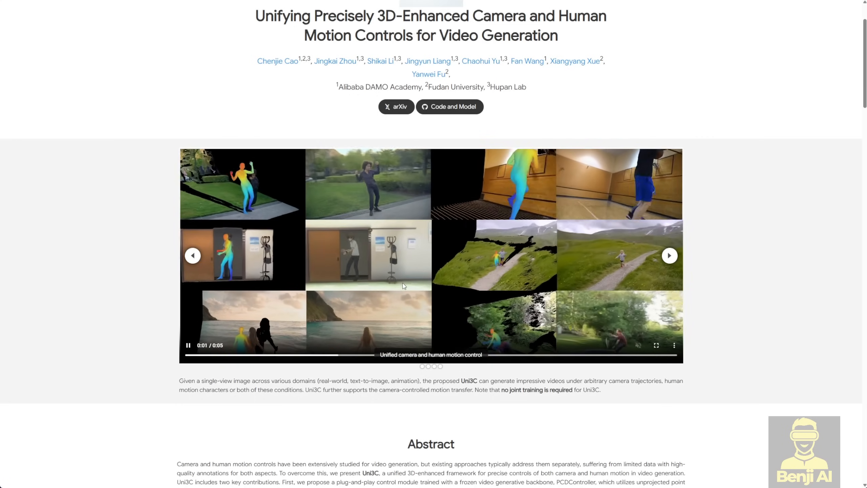
scroll("down", 3)
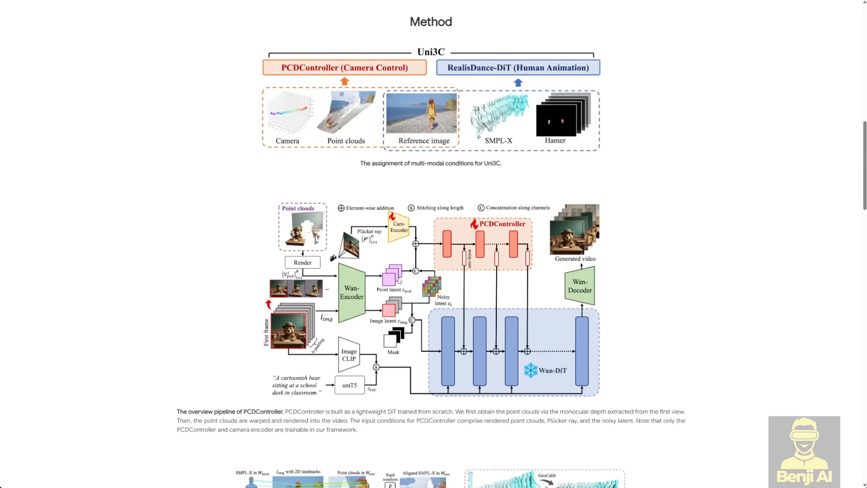
scroll("down", 3)
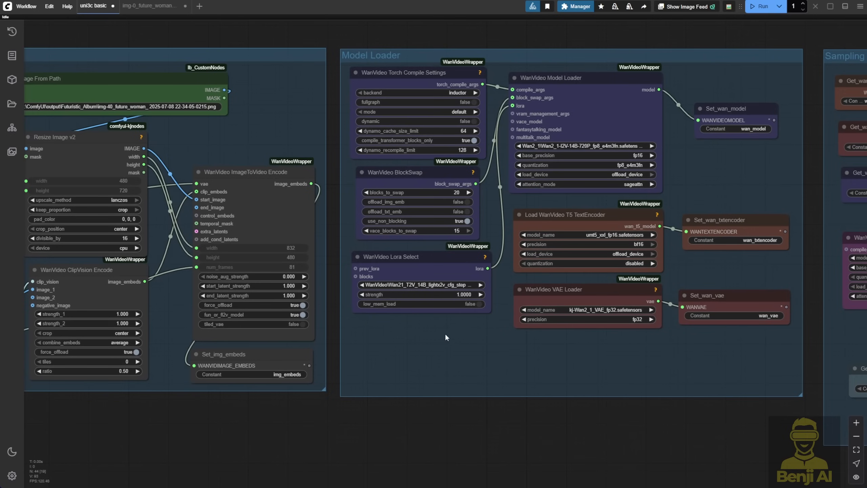
mouse_move(690, 163)
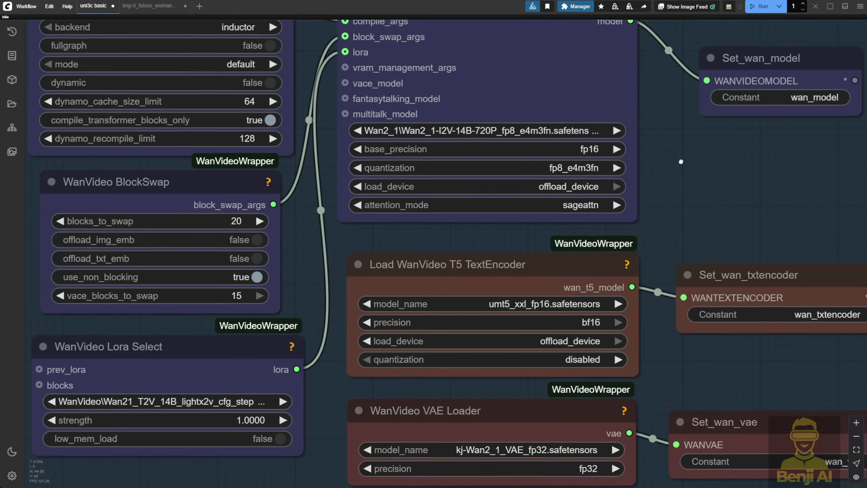
scroll("up", 3)
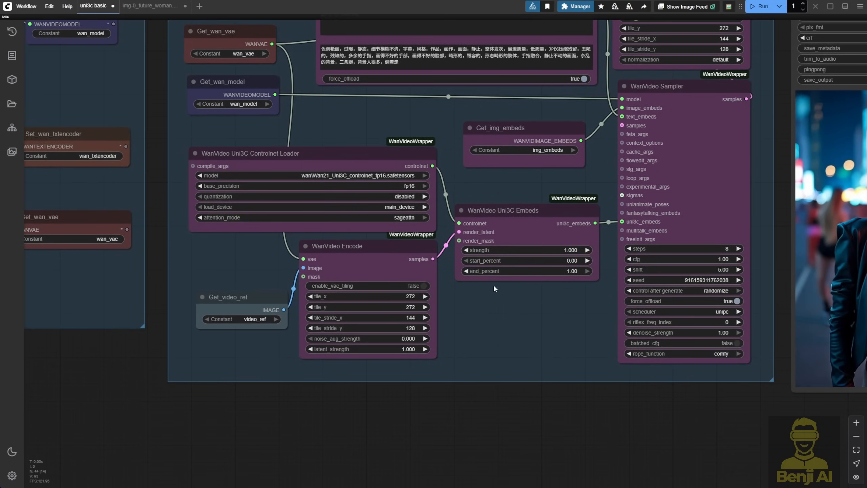
mouse_move(359, 440)
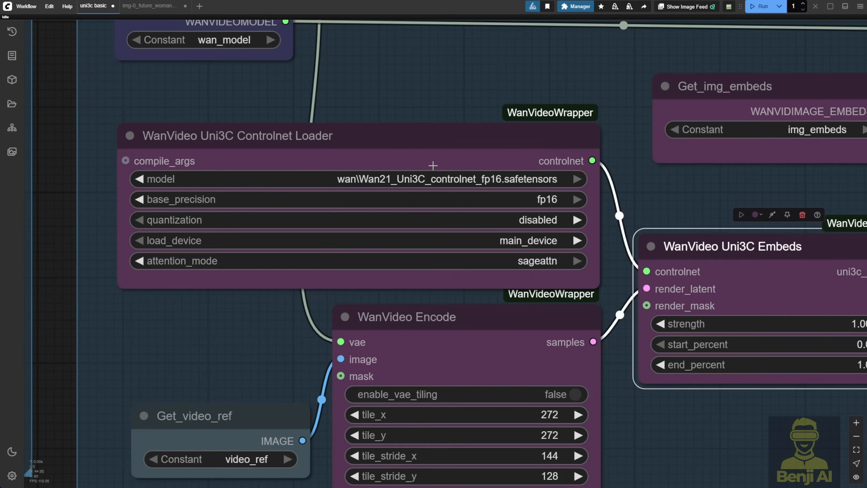
mouse_move(654, 206)
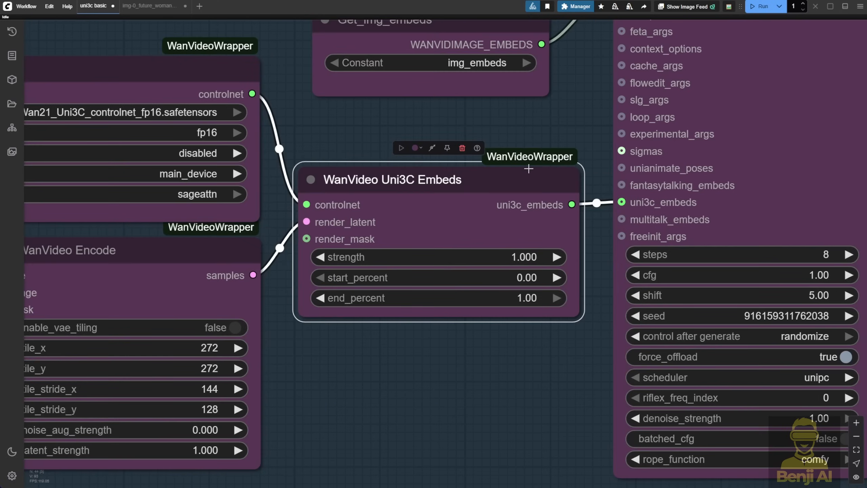
mouse_move(423, 183)
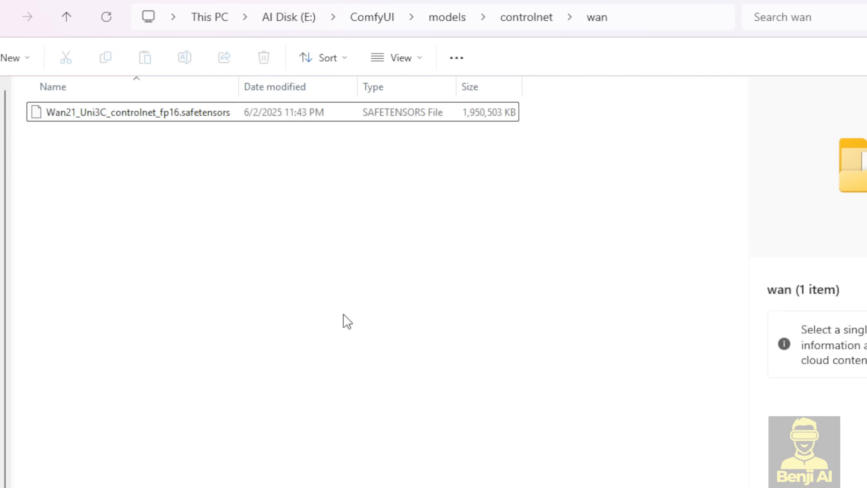
mouse_move(309, 247)
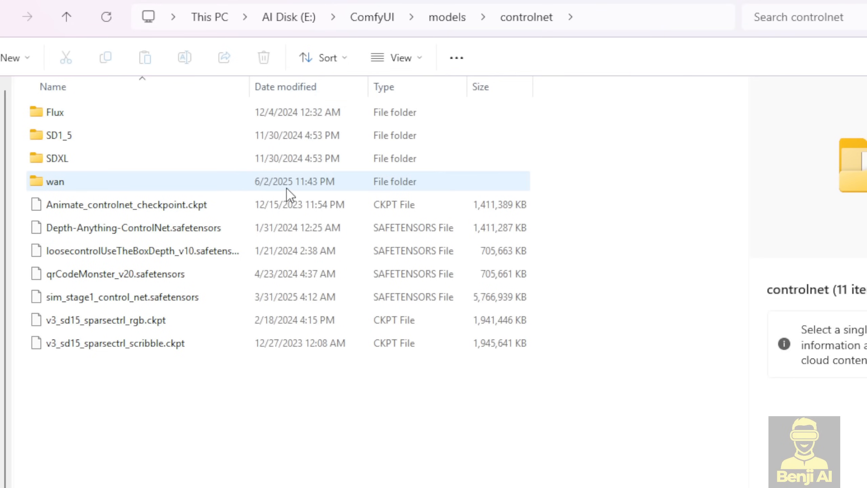
mouse_move(39, 200)
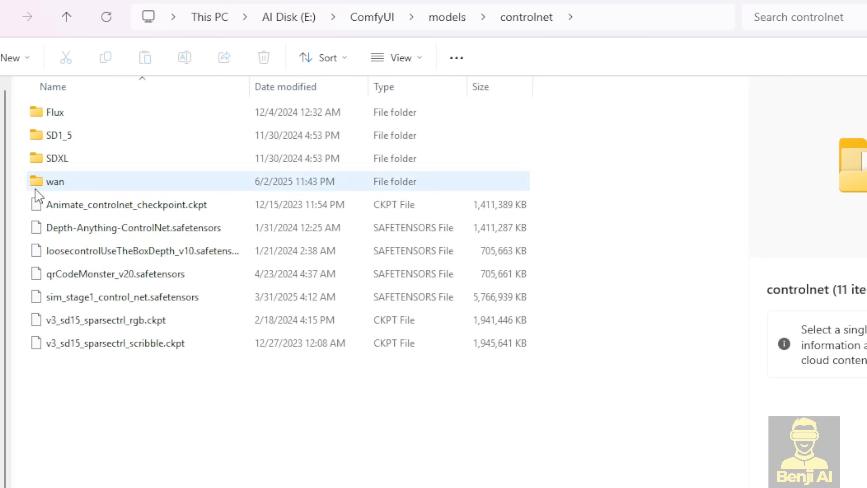
left_click(126, 205)
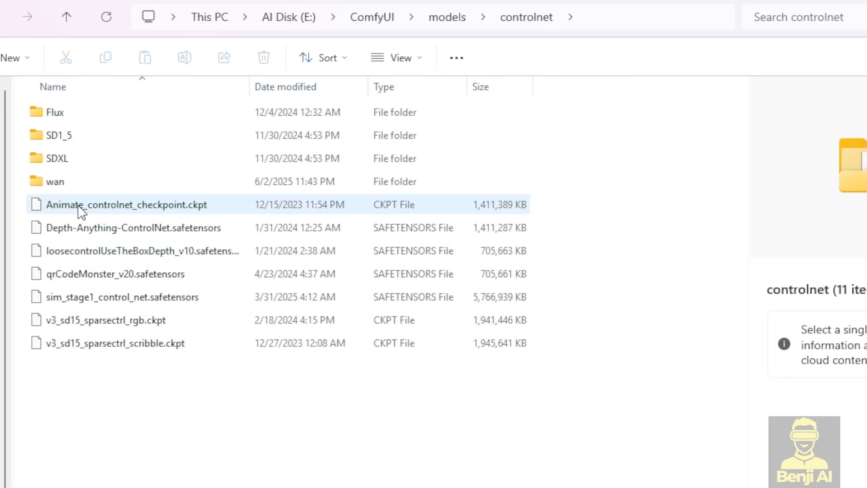
double_click(54, 182)
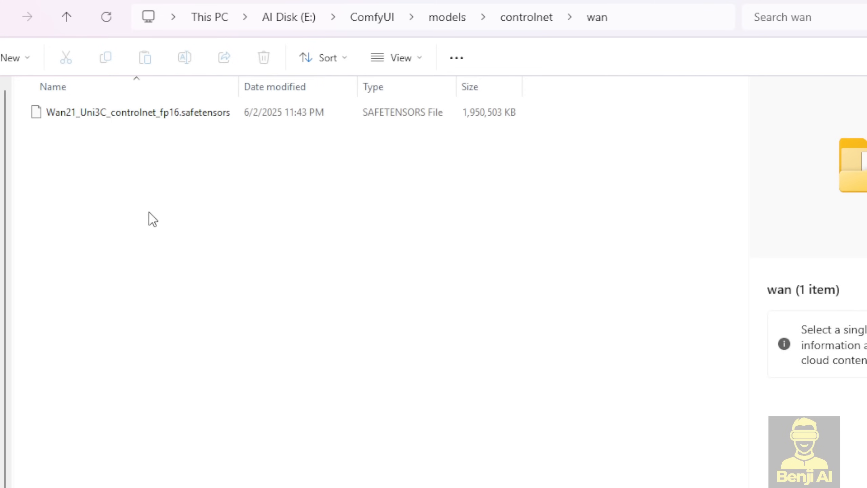
left_click(135, 111)
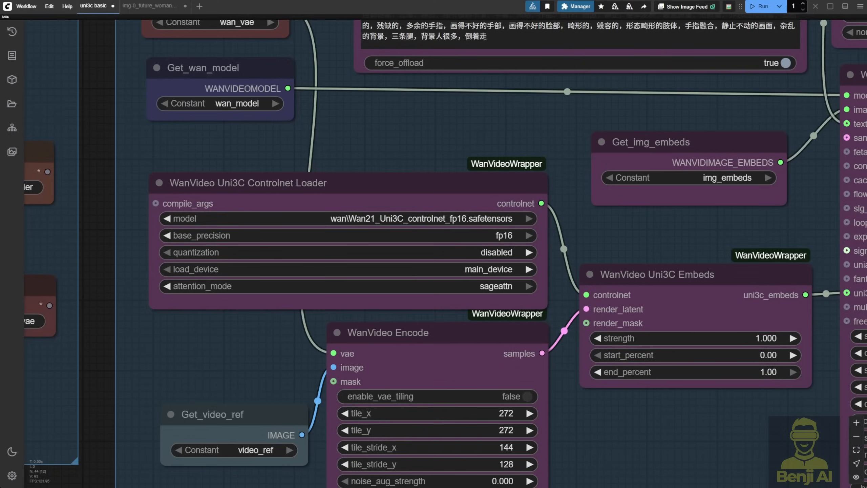
scroll("up", 3)
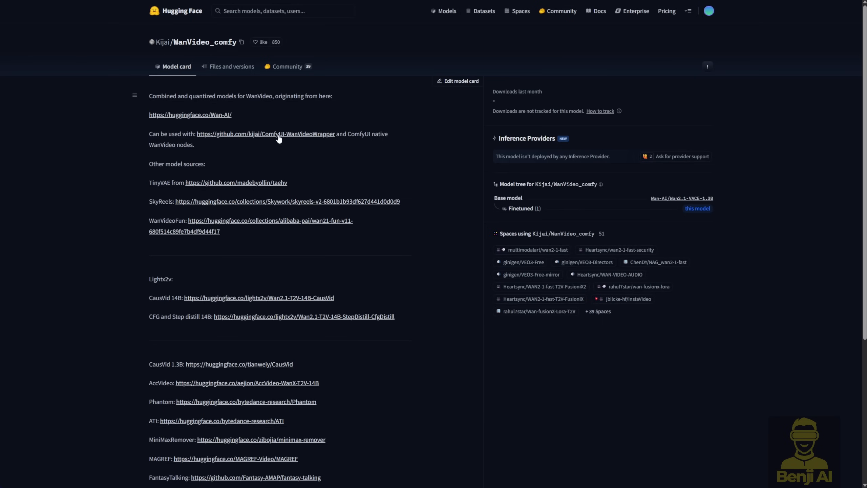
mouse_move(319, 319)
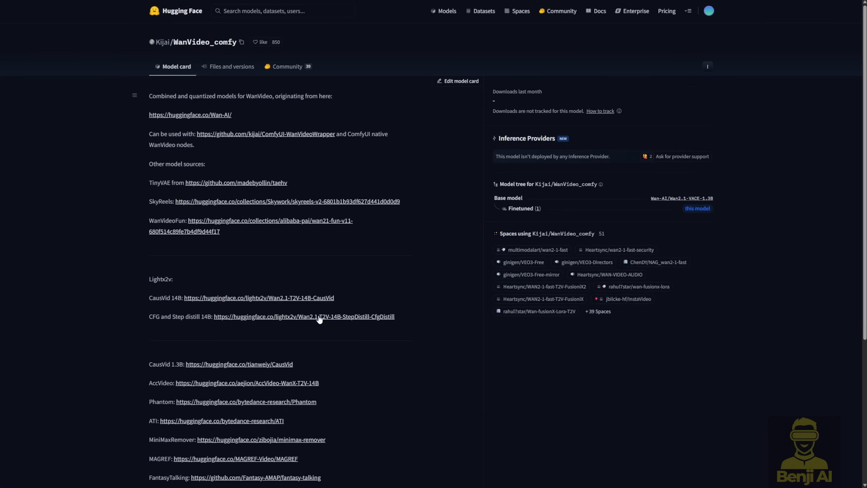
Step: Show the WanVideo_comfy repository's file list and scroll to Wan21_Uni3C_controlnet_fp16.safetensors
left_click(231, 66)
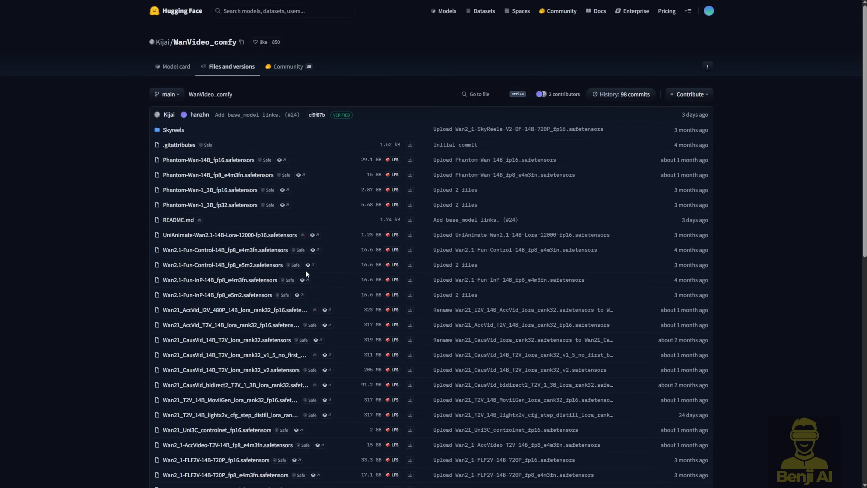
mouse_move(178, 219)
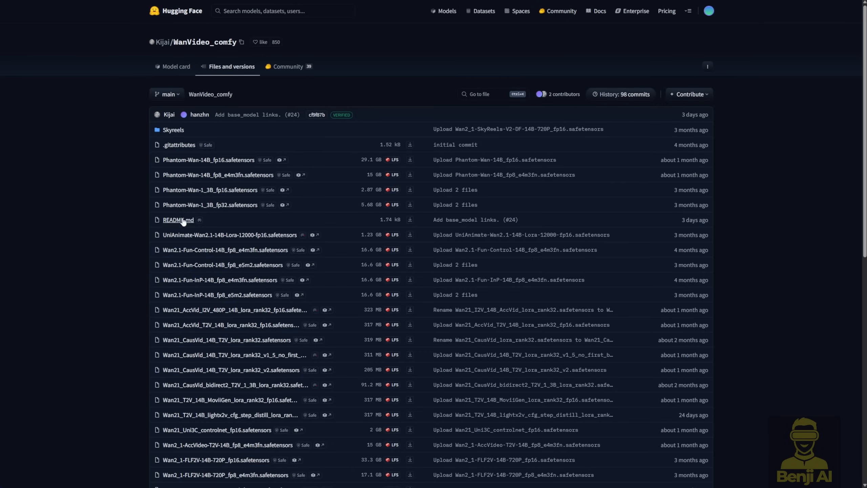
mouse_move(265, 183)
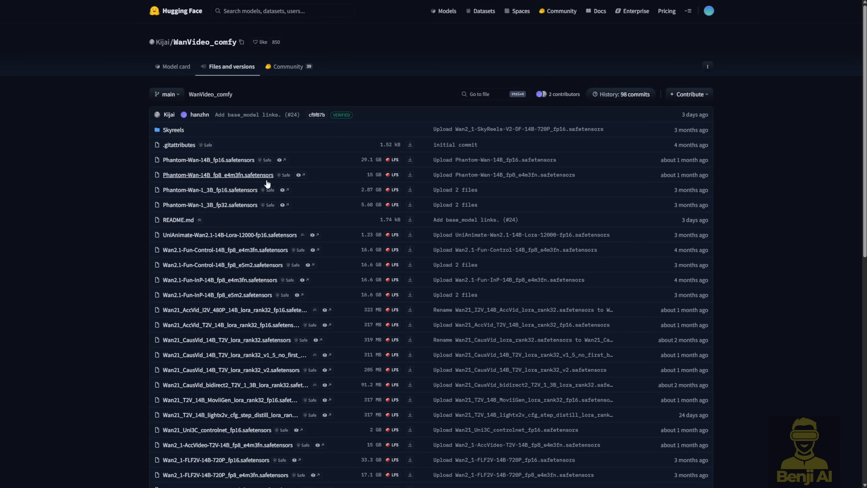
scroll("down", 3)
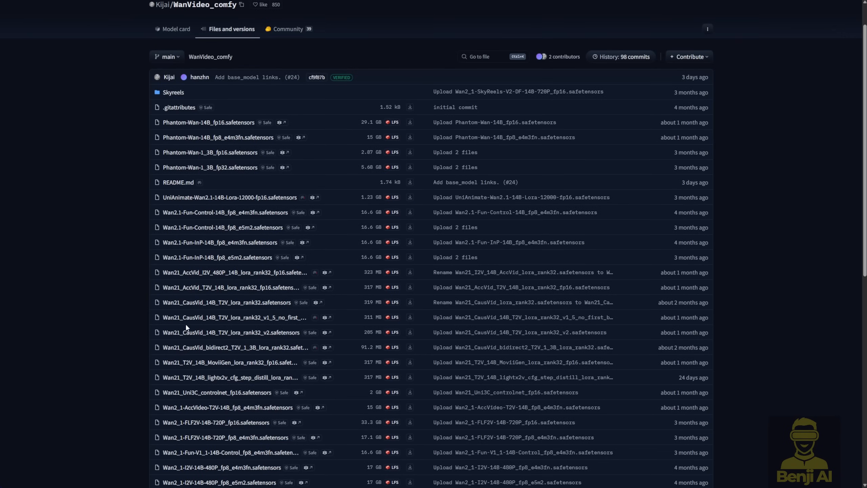
mouse_move(213, 348)
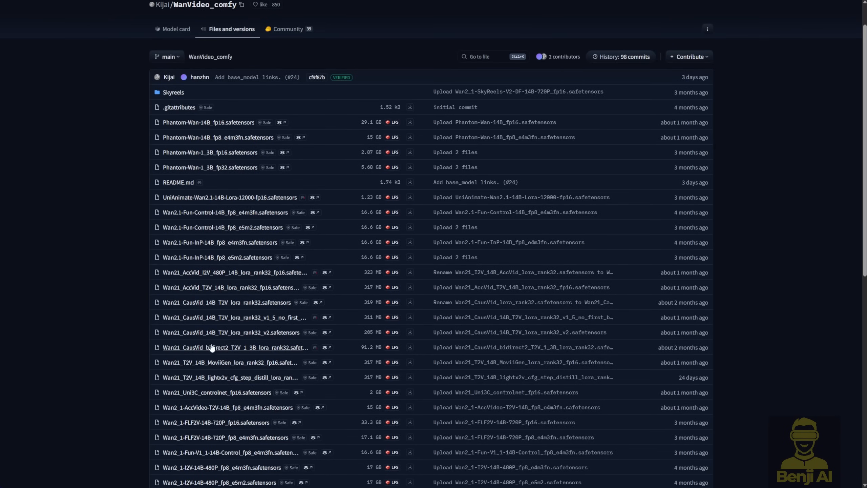
mouse_move(467, 330)
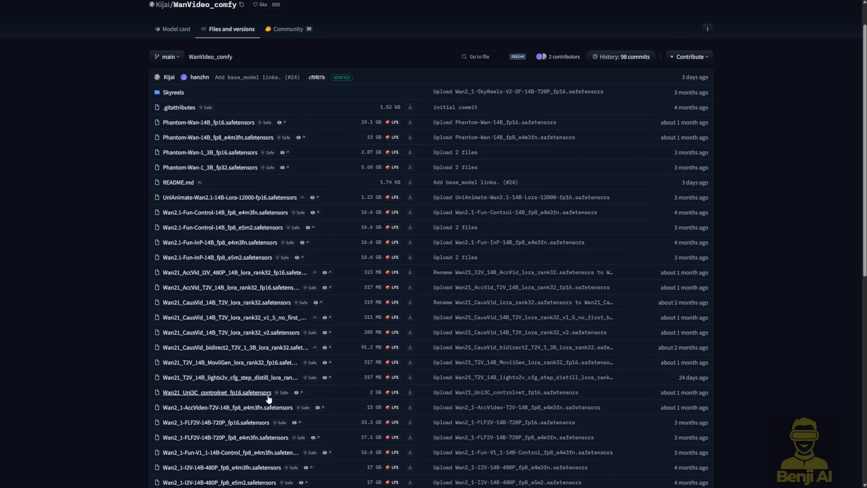
mouse_move(271, 69)
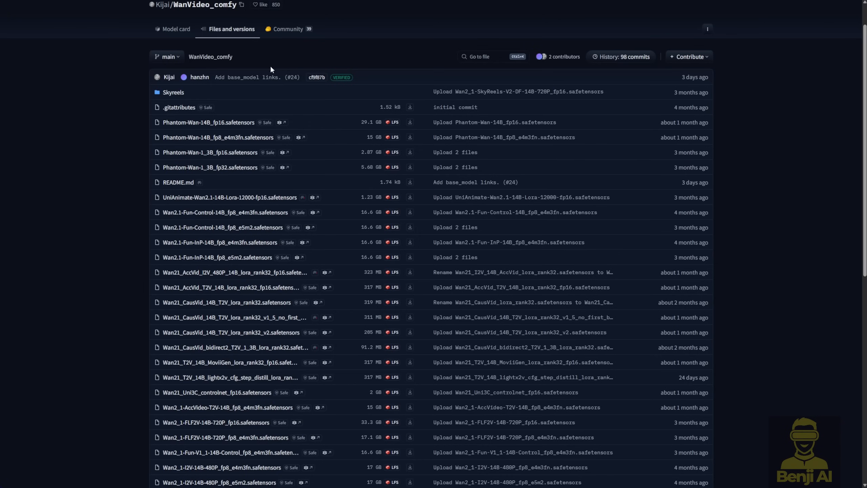
scroll("down", 3)
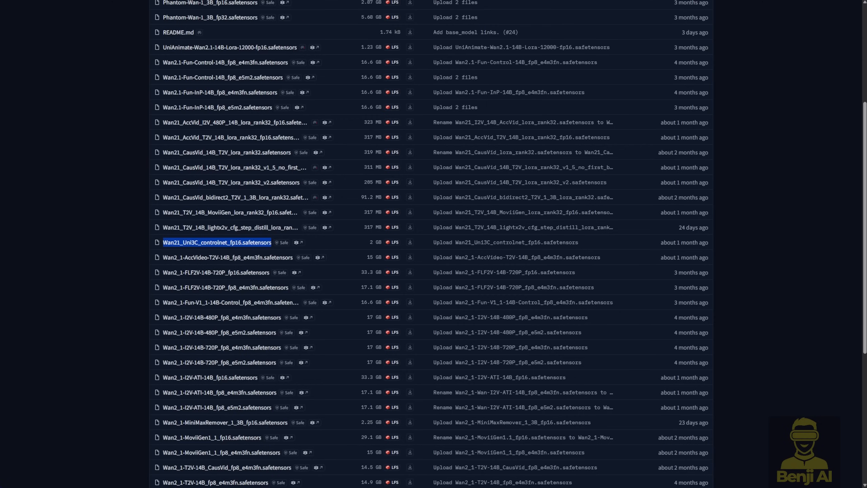
mouse_move(270, 263)
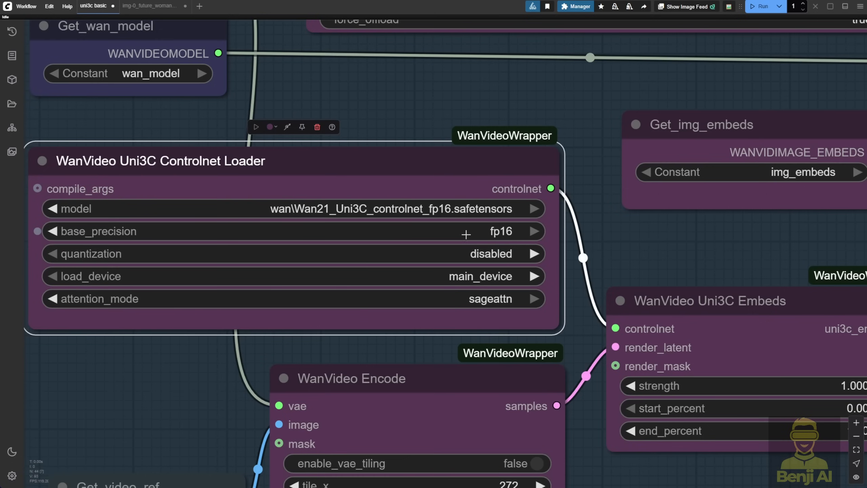
mouse_move(518, 238)
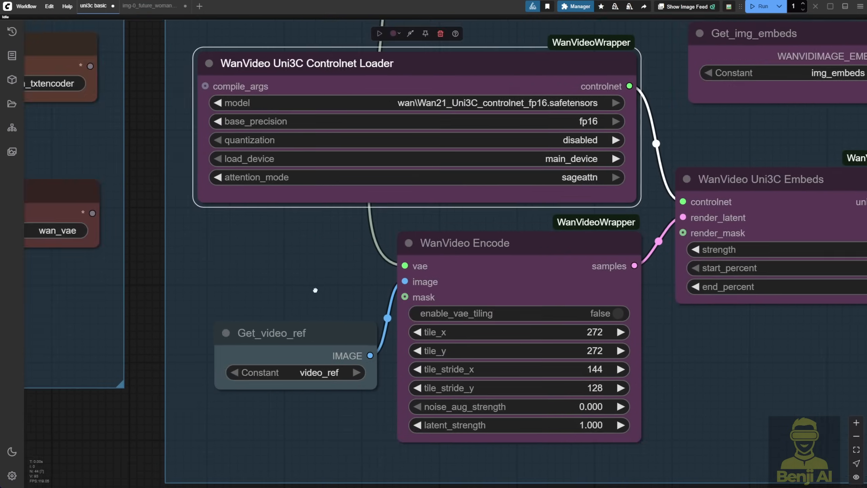
scroll("down", 3)
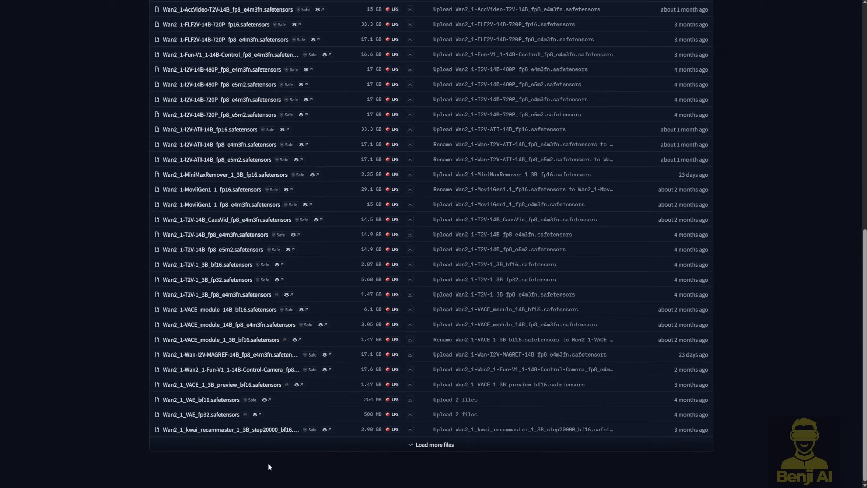
Step: Load the remaining files and view the 2.98 GB Wan2_1_kwai_recammaster_1_3B_step20000_bf16.safetensors page
left_click(434, 444)
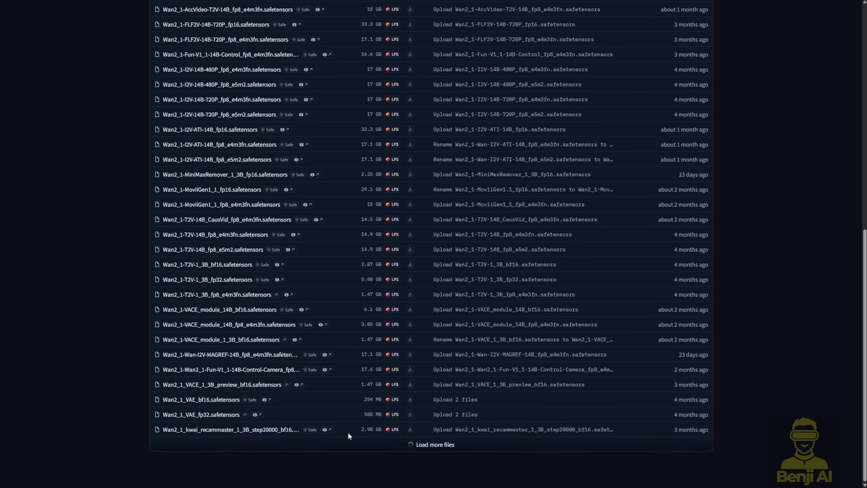
scroll("down", 3)
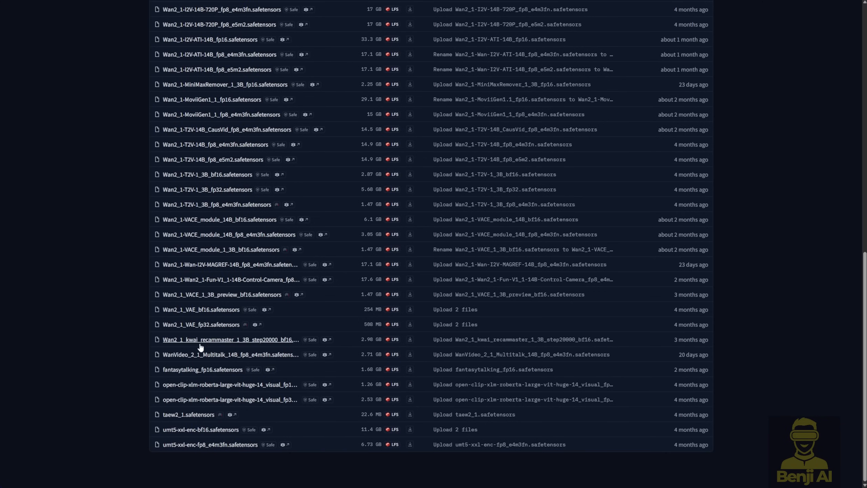
mouse_move(148, 345)
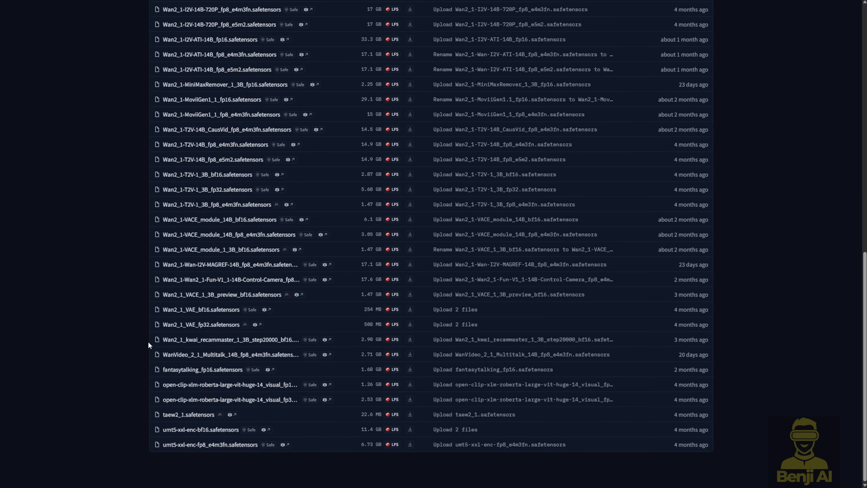
left_click(213, 339)
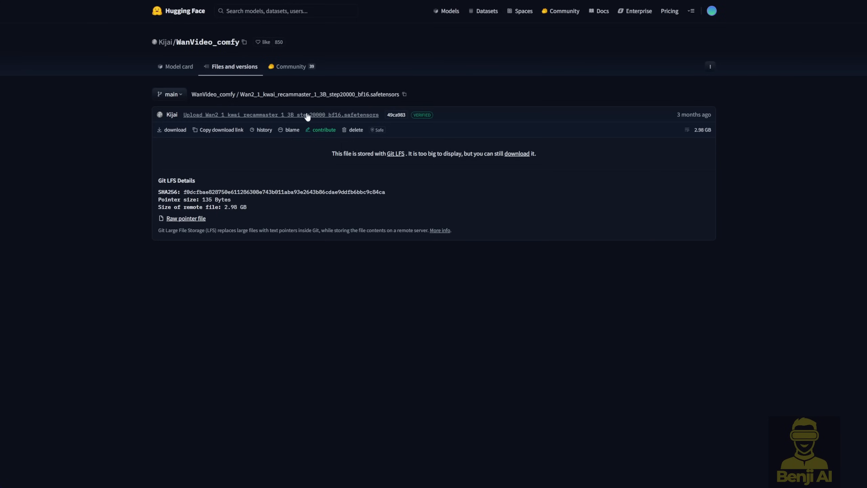
mouse_move(454, 132)
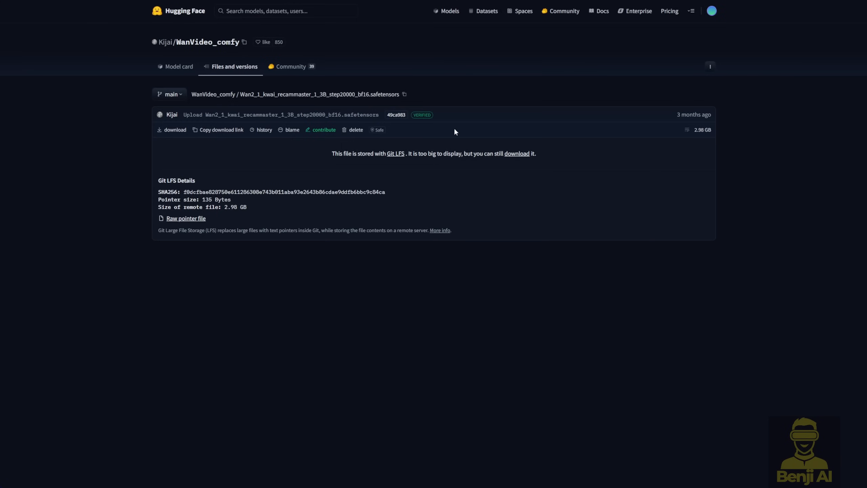
mouse_move(412, 166)
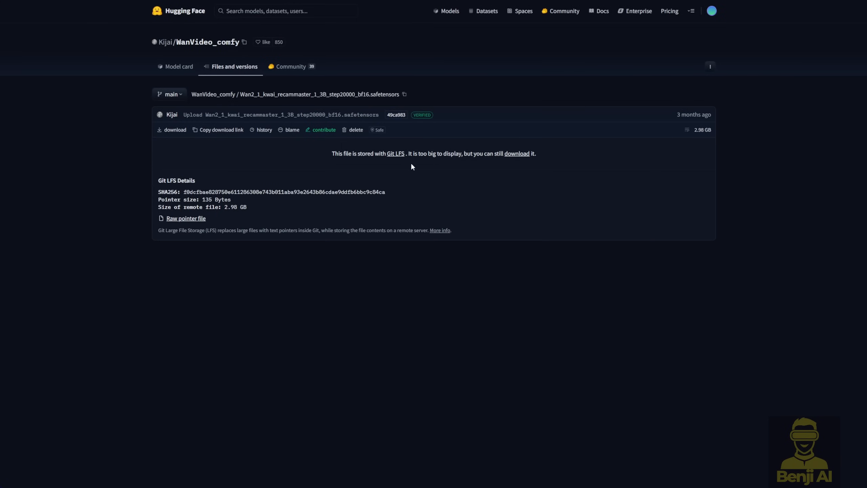
mouse_move(30, 240)
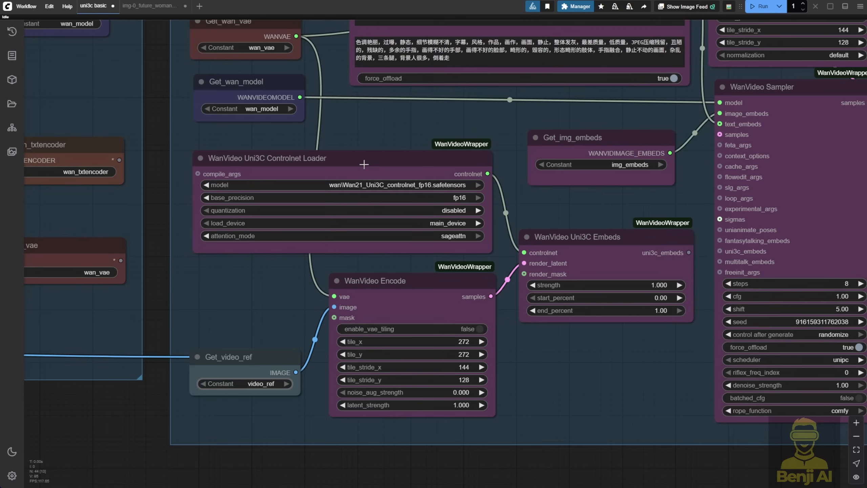
Step: Complete the positive prompt so it reads "girl is walking on the street"
left_click(265, 158)
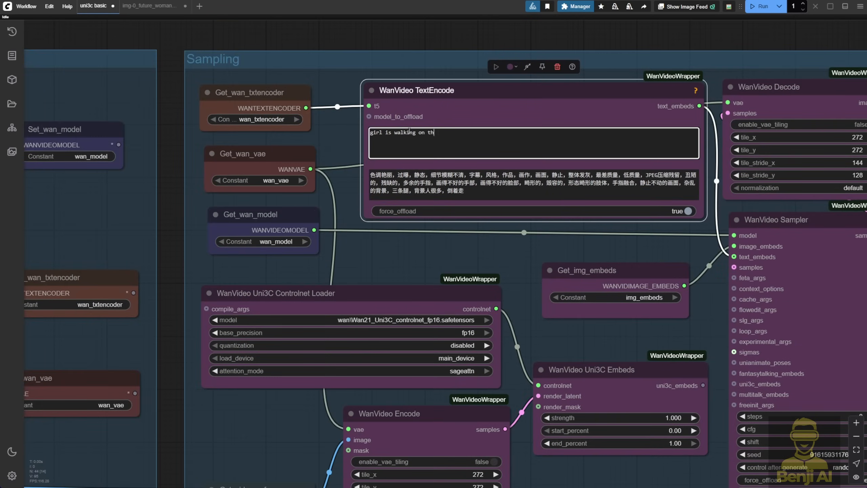
type("e street")
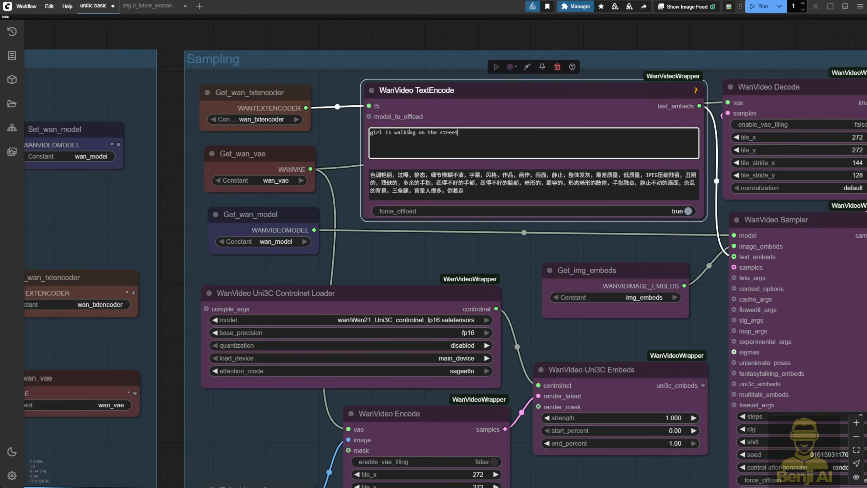
mouse_move(514, 281)
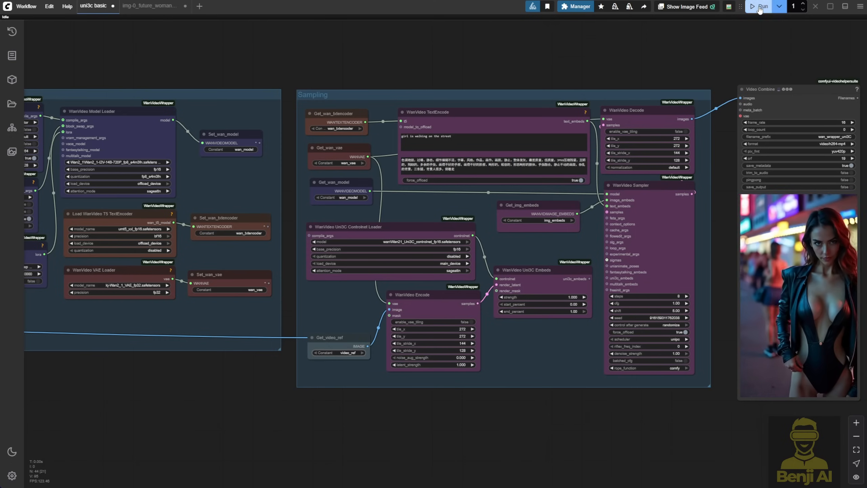
Step: Queue the Uni3C workflow so the loader and encoding nodes execute
left_click(762, 6)
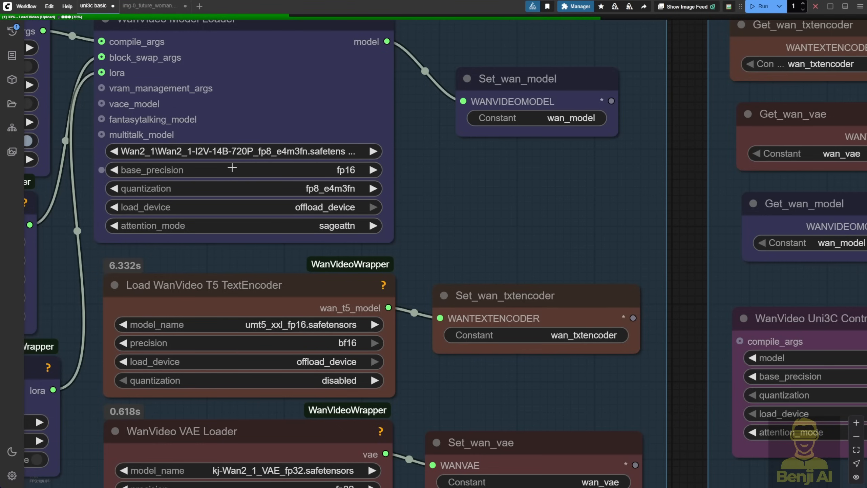
mouse_move(423, 218)
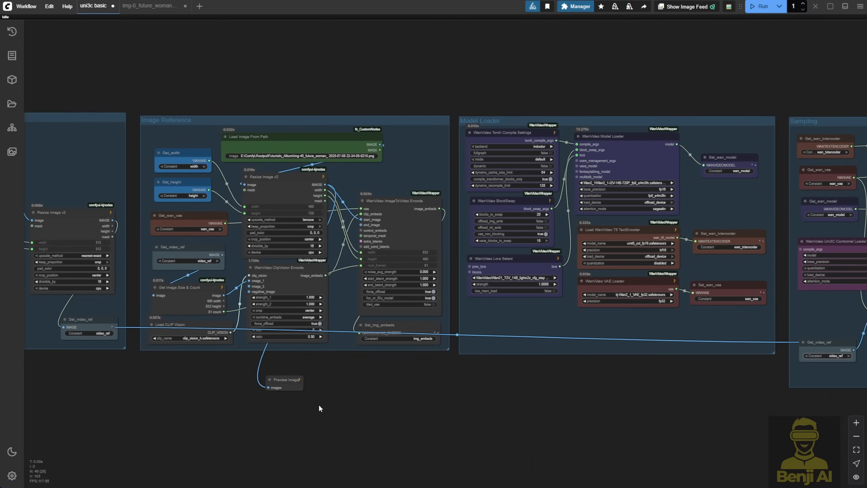
Step: Inspect the Load Image From Path node of the image-generation workflow
left_click(283, 380)
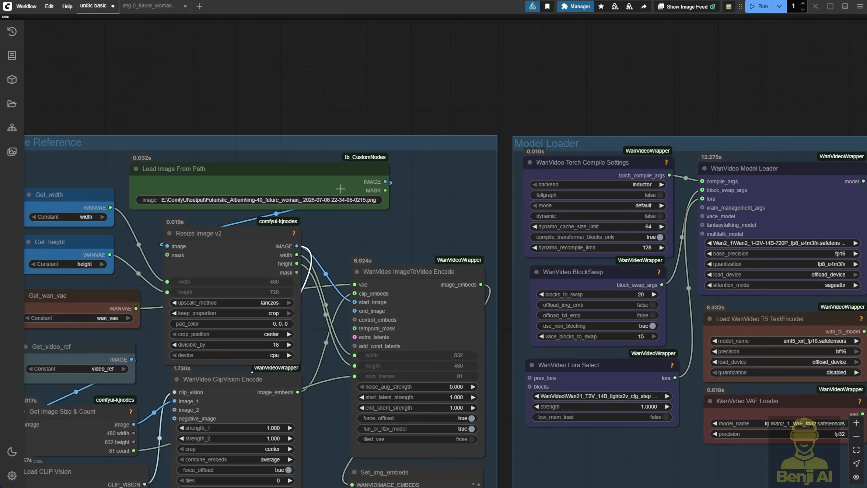
mouse_move(322, 206)
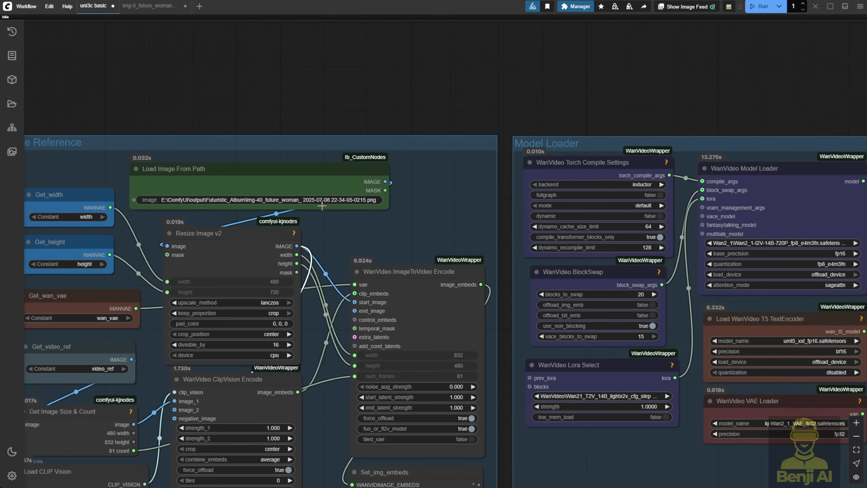
mouse_move(198, 245)
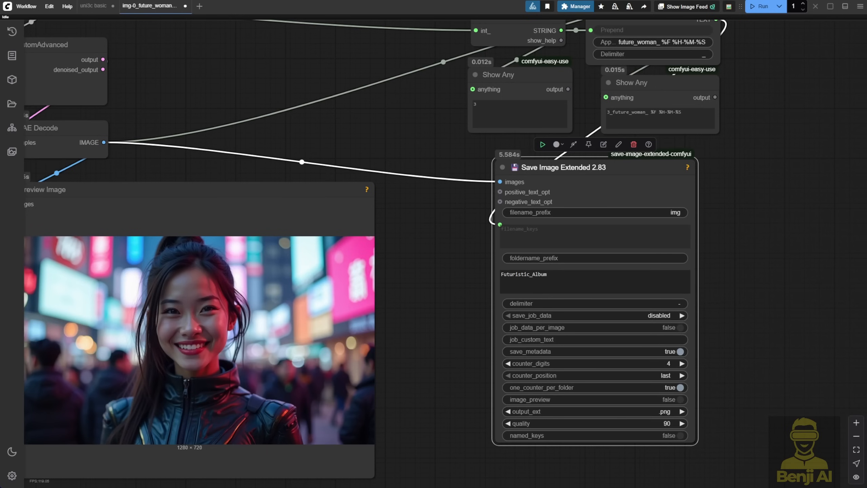
Step: In the uni3c basic workflow, set Width to 1280 and enter a new Height value
left_click(94, 6)
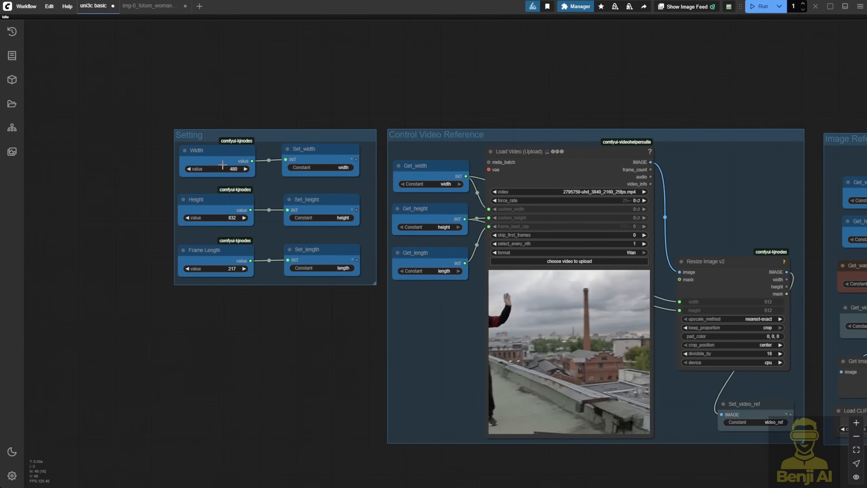
double_click(232, 168)
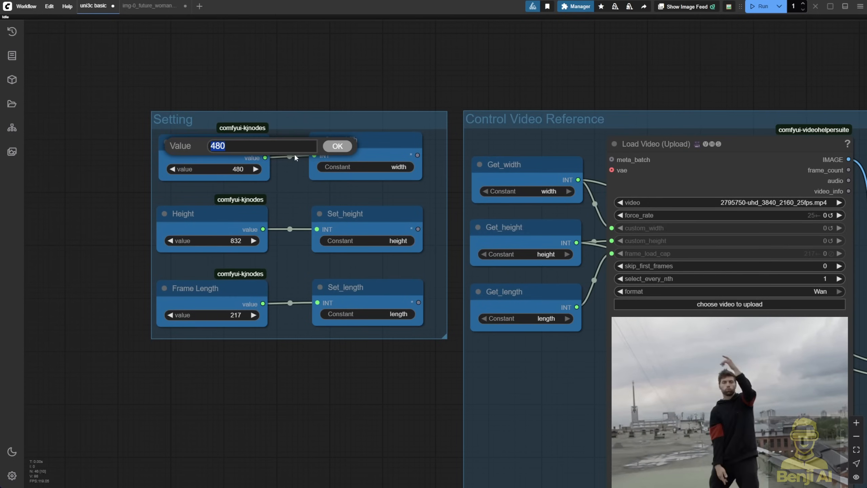
left_click(336, 146)
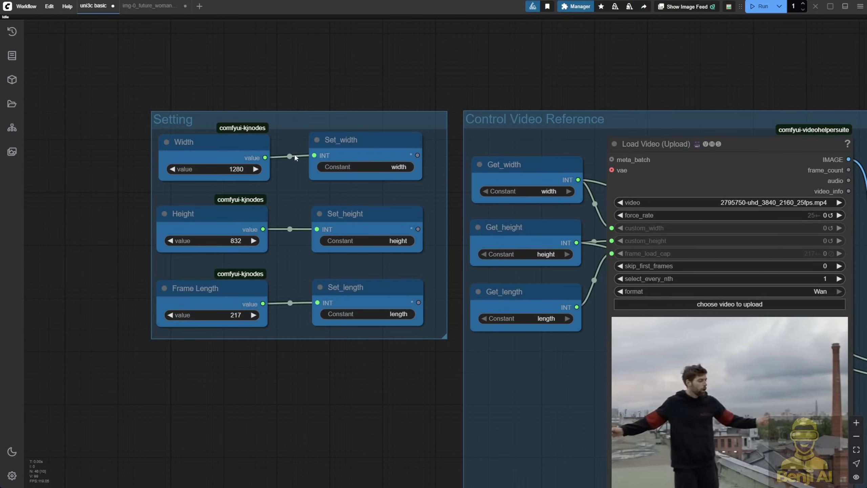
double_click(213, 240)
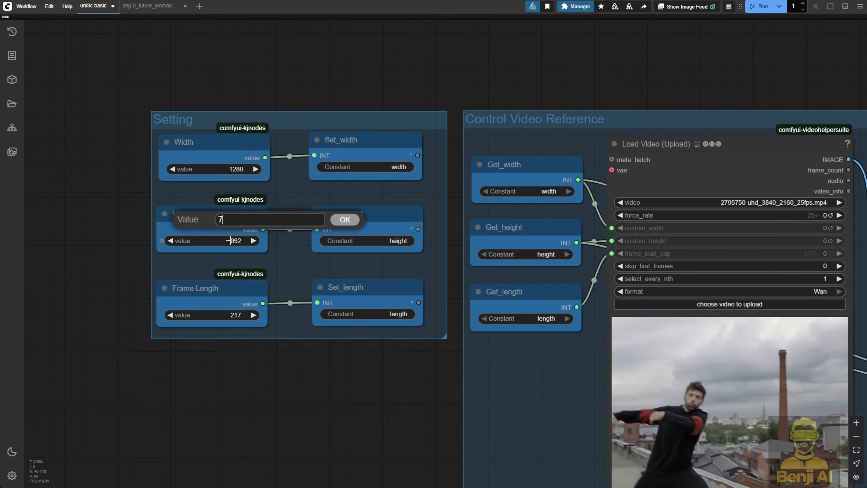
left_click(345, 220)
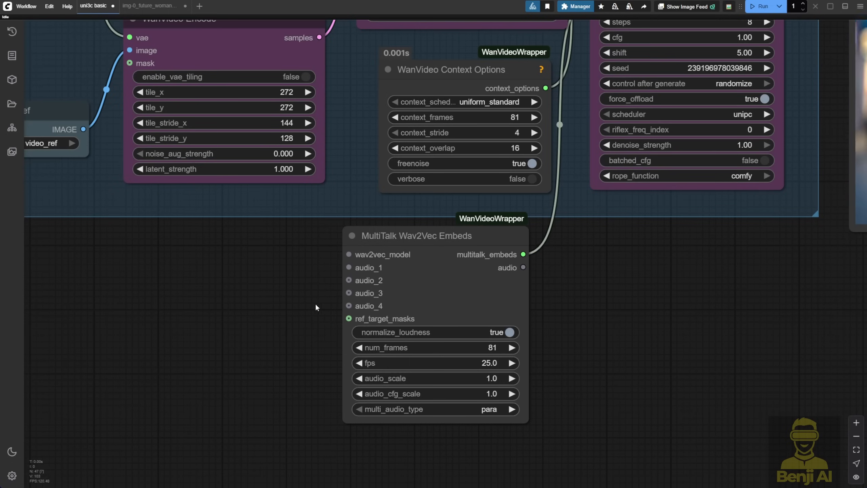
mouse_move(331, 340)
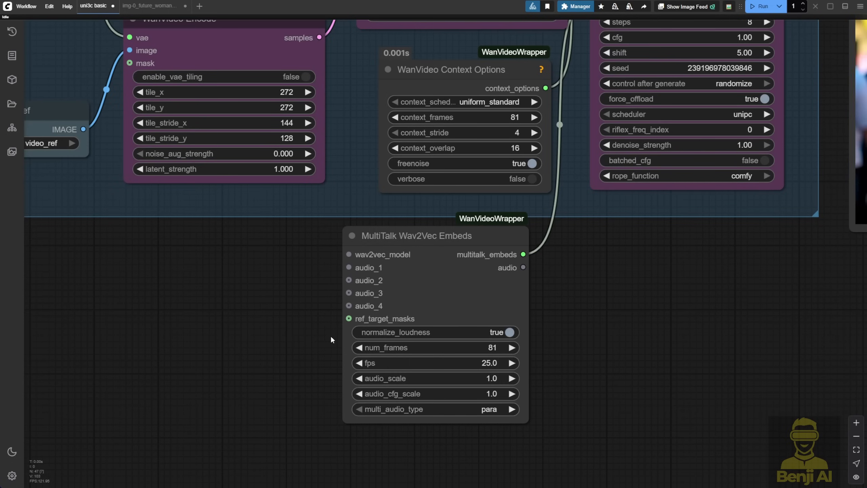